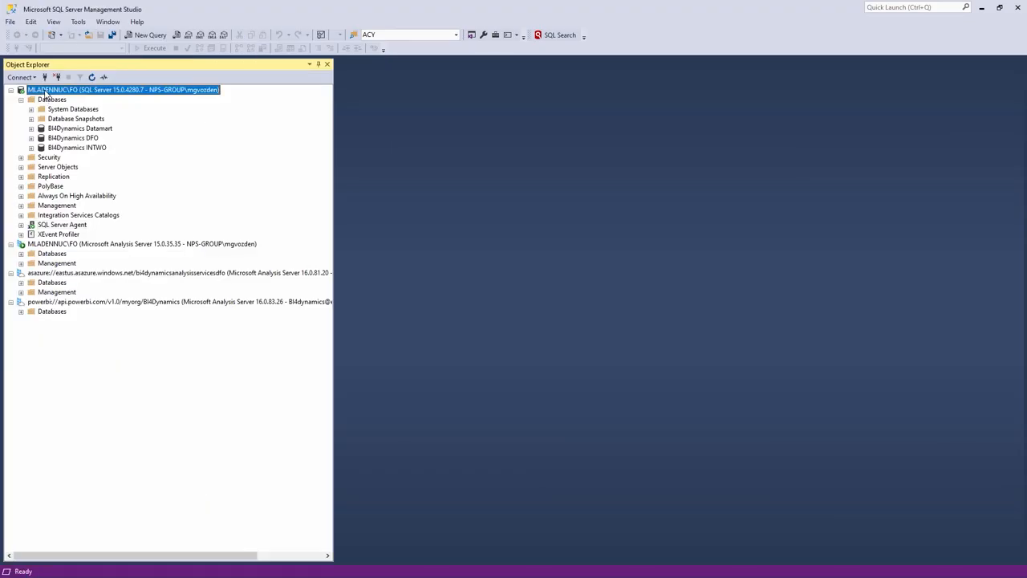
# - Inspect the BI4Dynamics DFO database on the local Analysis Server, then collapse it again
pyautogui.click(73, 138)
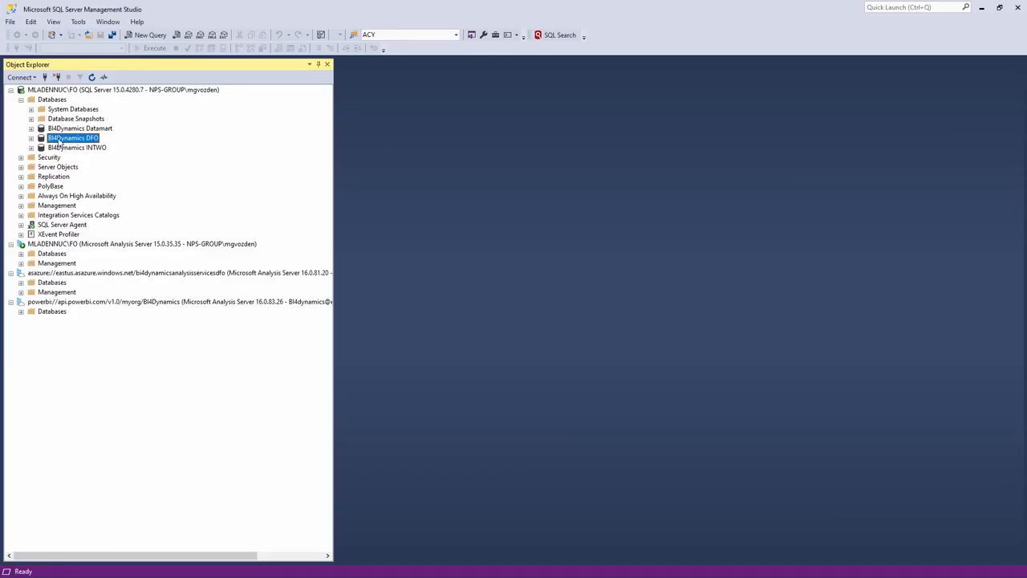
pyautogui.click(31, 138)
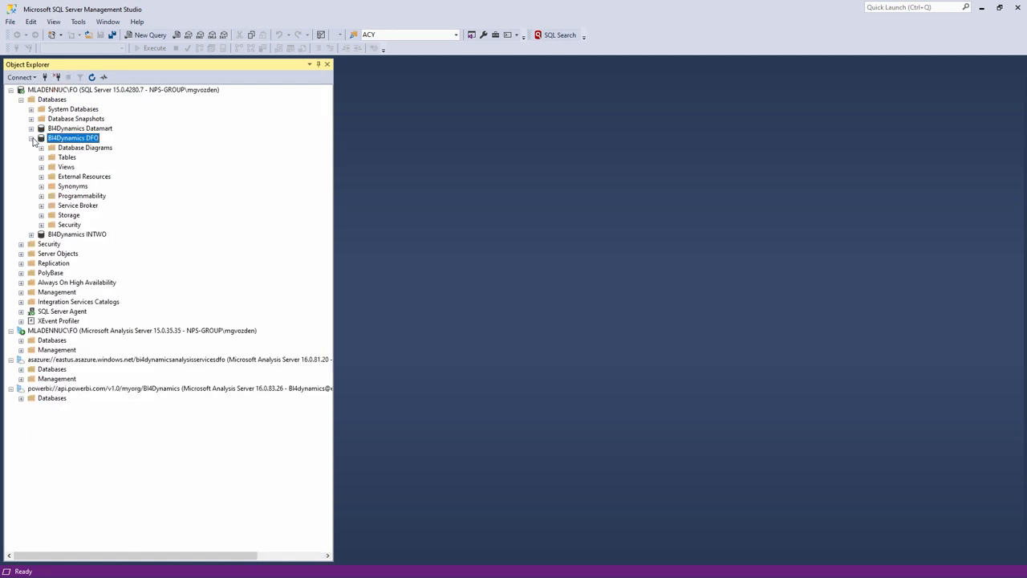
pyautogui.click(32, 141)
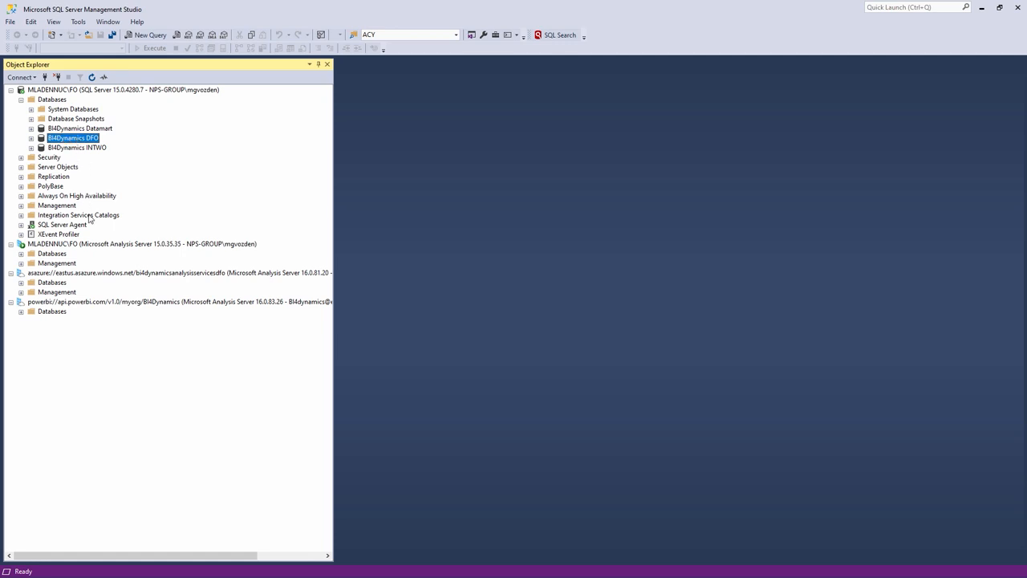
pyautogui.click(141, 244)
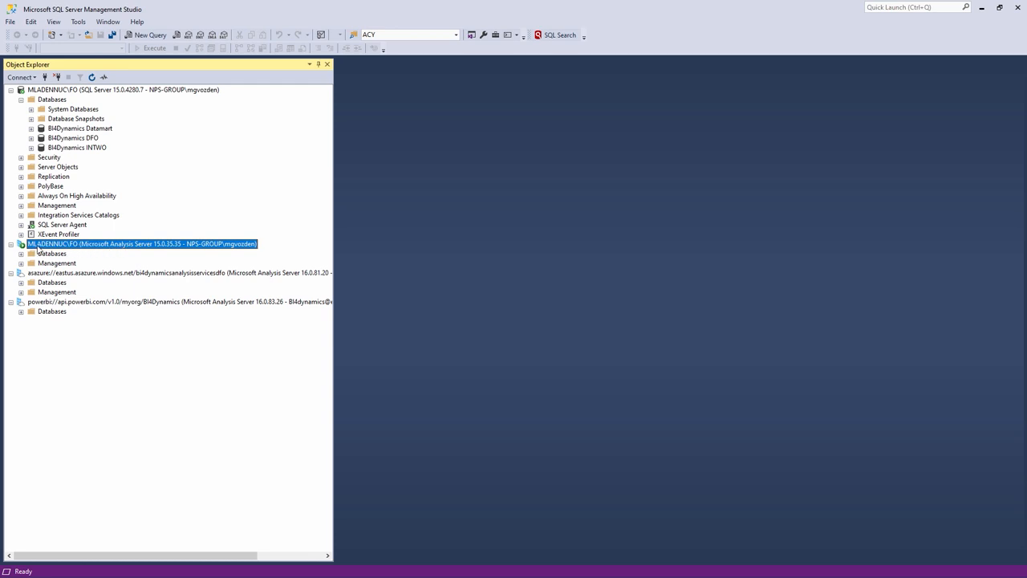
pyautogui.moveTo(241, 250)
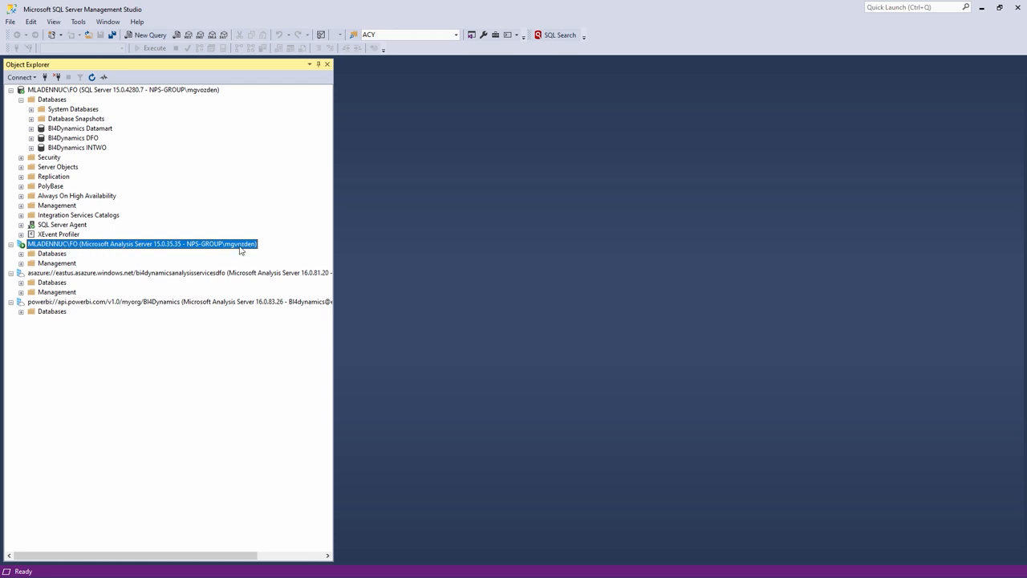
pyautogui.moveTo(227, 247)
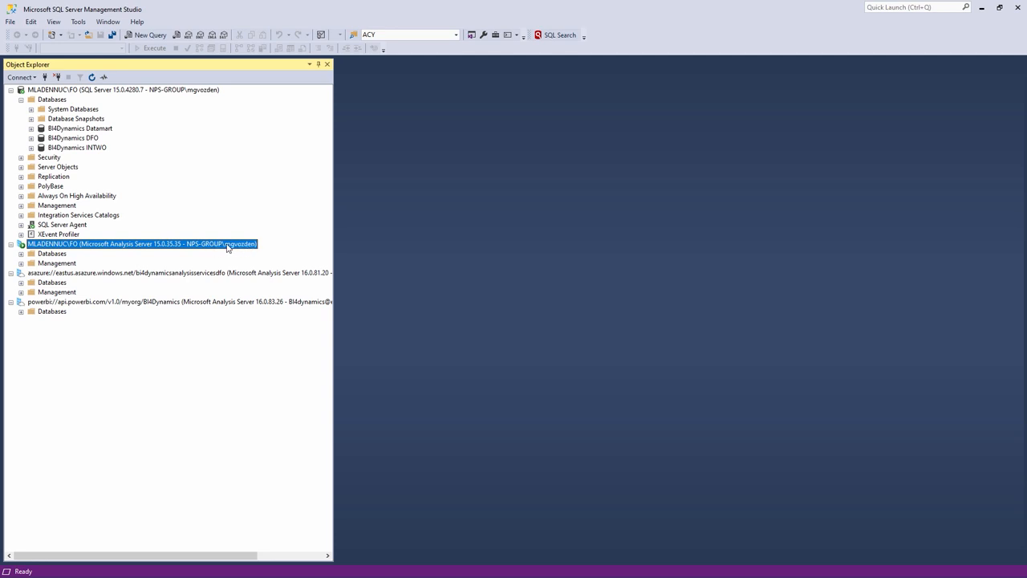
pyautogui.moveTo(49, 273)
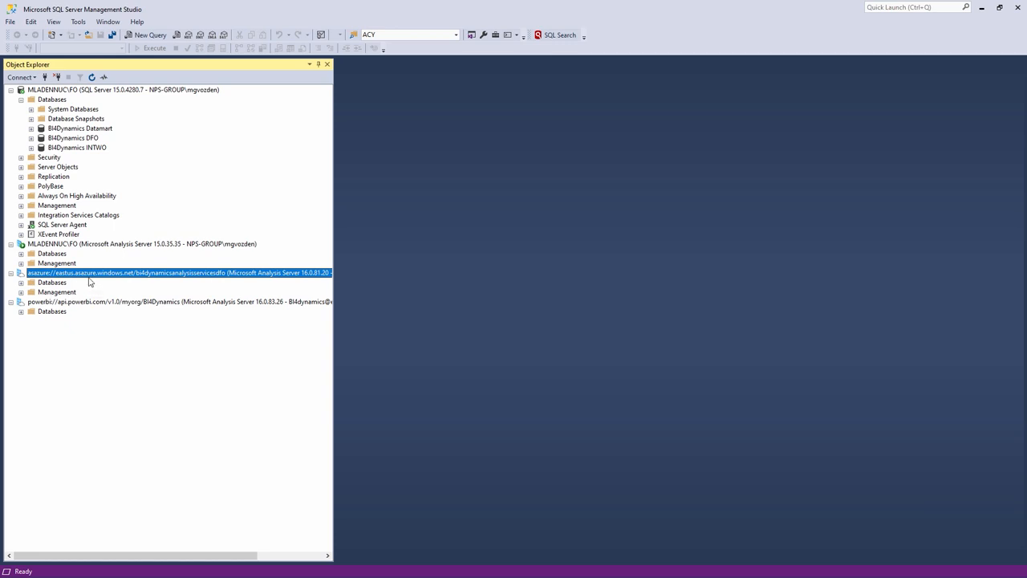
pyautogui.moveTo(113, 273)
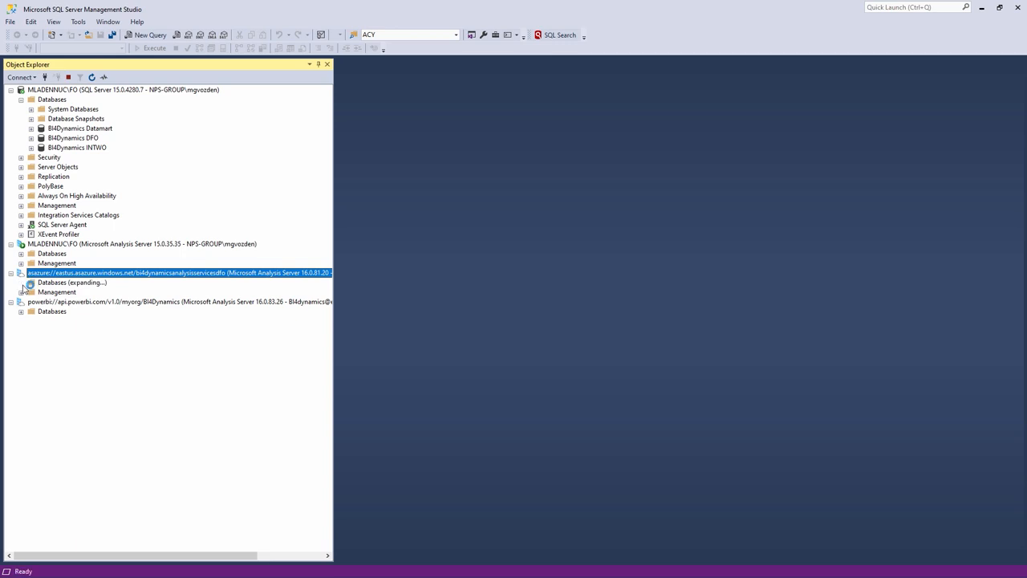
# - Expand the Azure server's BI4Dynamics DataLake model down to its Connections
pyautogui.click(29, 282)
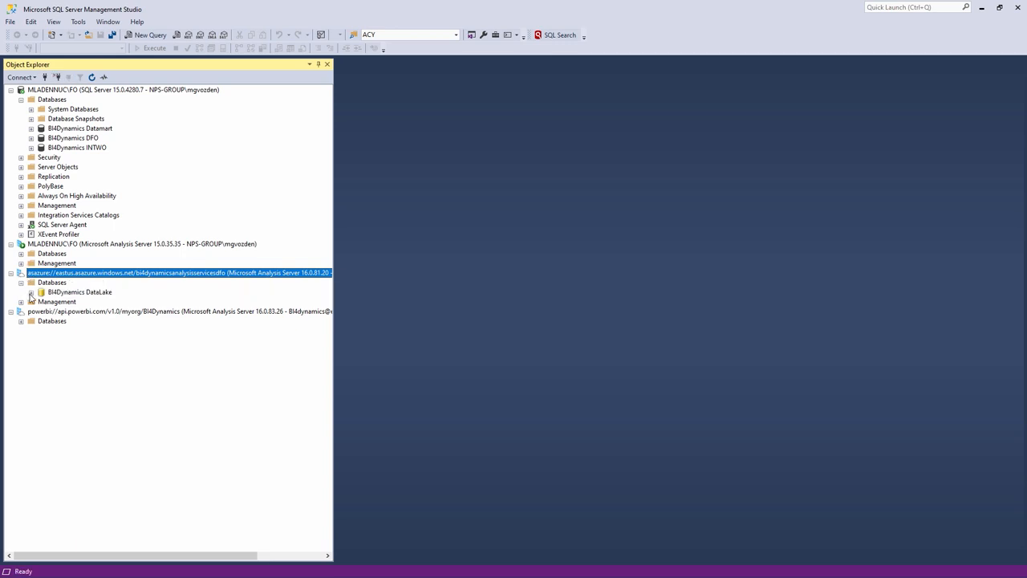
pyautogui.click(20, 292)
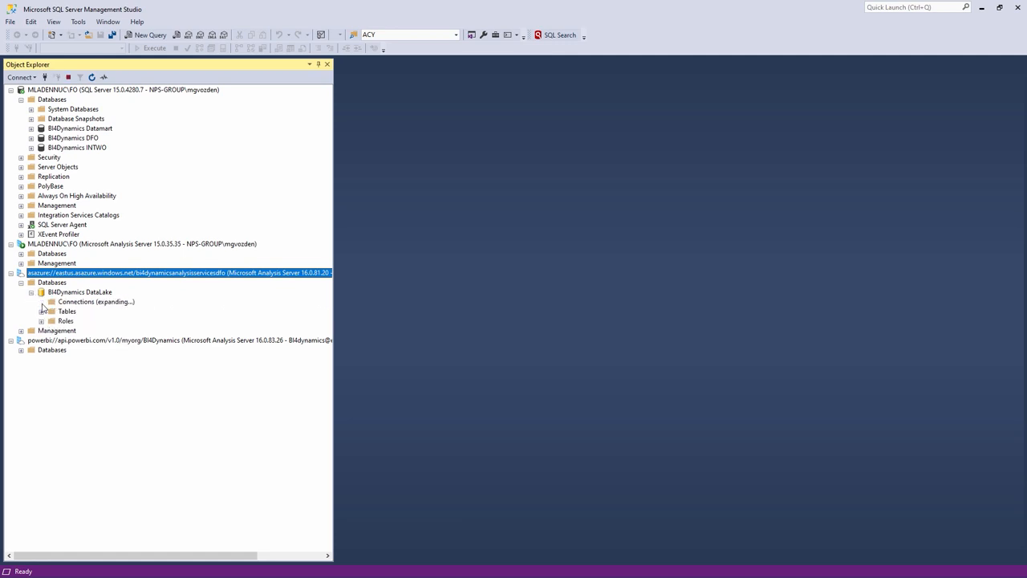
pyautogui.click(42, 302)
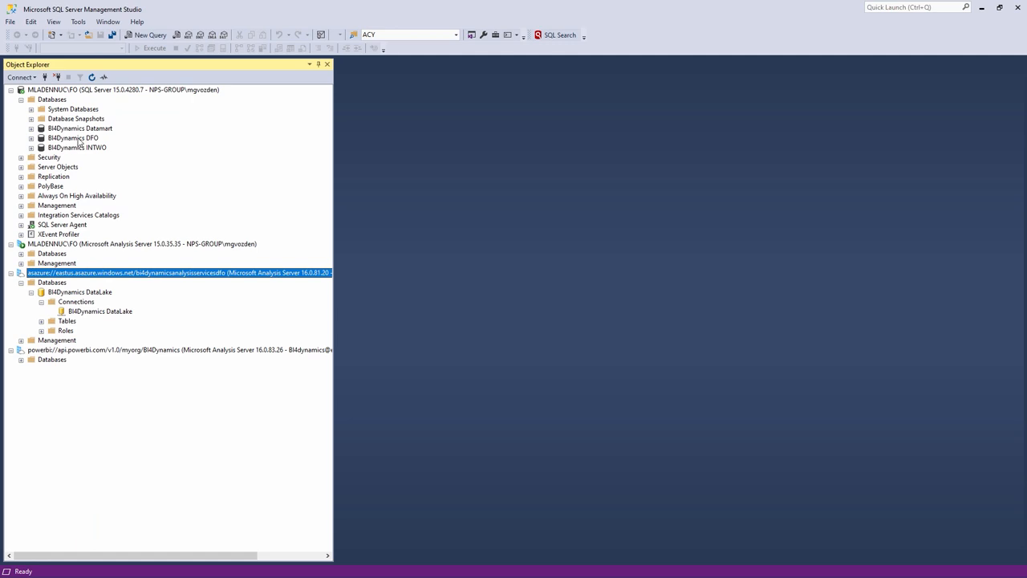
# - Expand the BI4Dynamics PowerBI Premium model on the powerbi:// server, then show the Excel comparison sheet
pyautogui.click(20, 363)
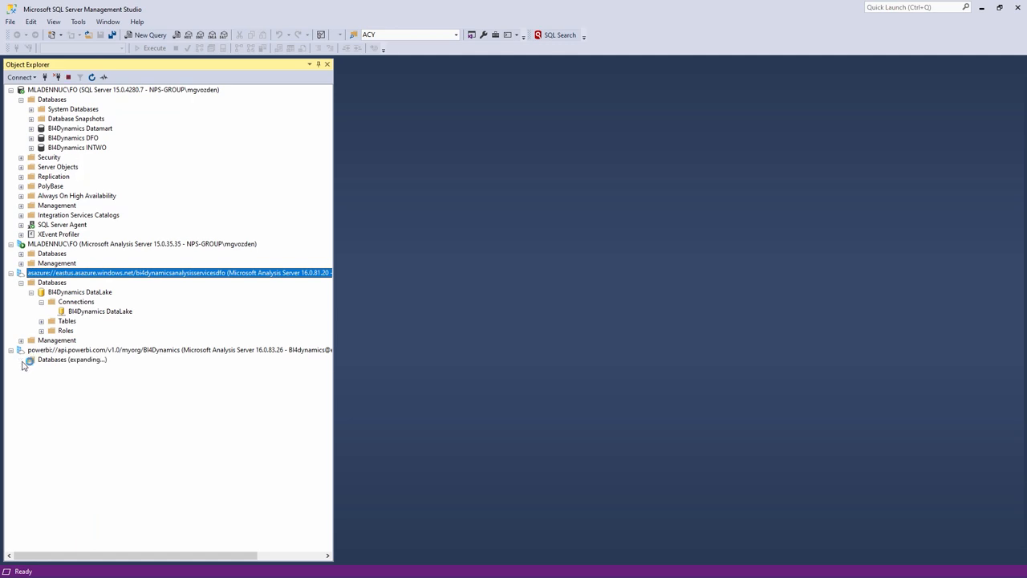
pyautogui.moveTo(29, 373)
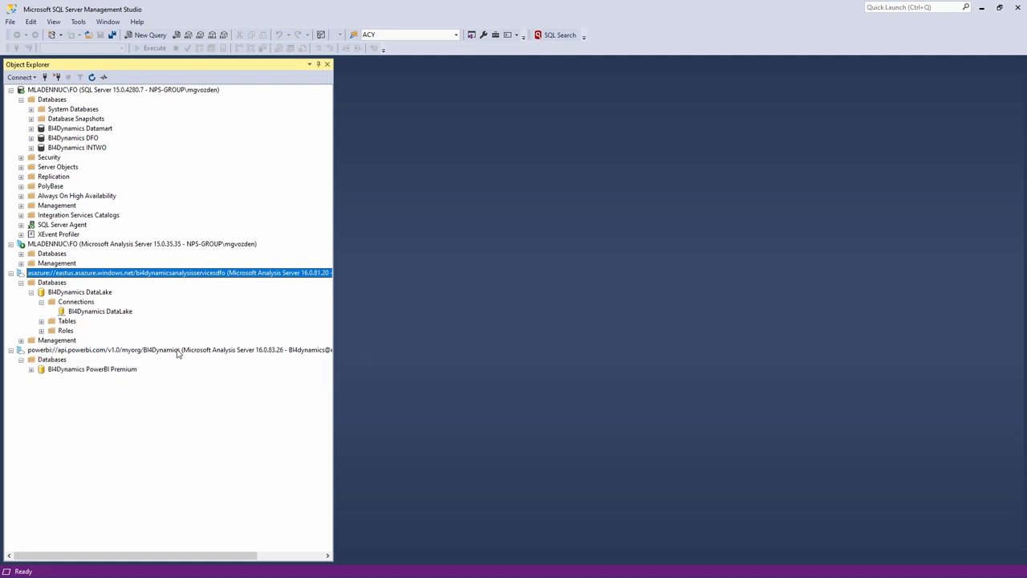
pyautogui.click(31, 369)
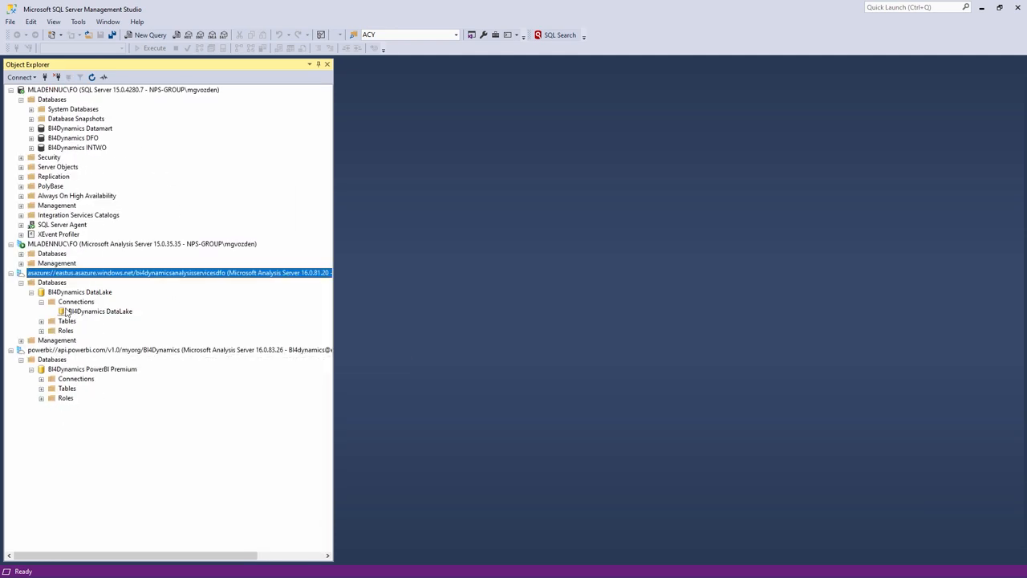
pyautogui.click(141, 244)
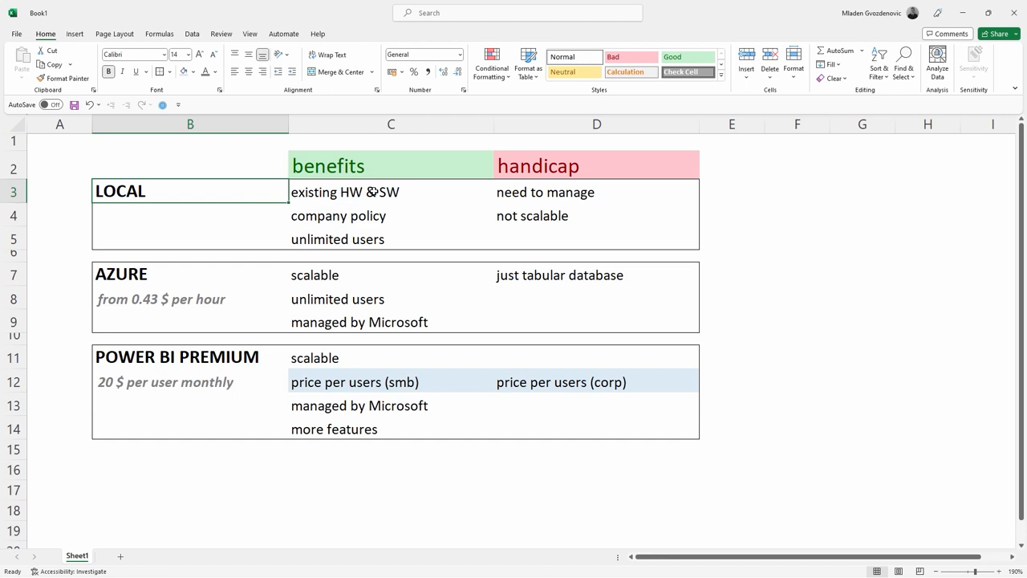
pyautogui.click(392, 215)
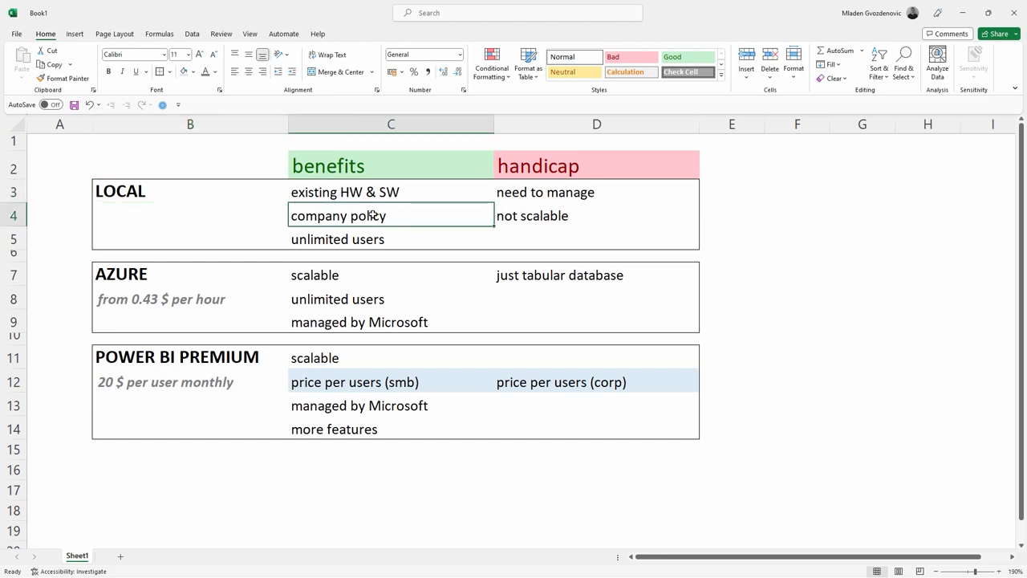
pyautogui.moveTo(332, 214)
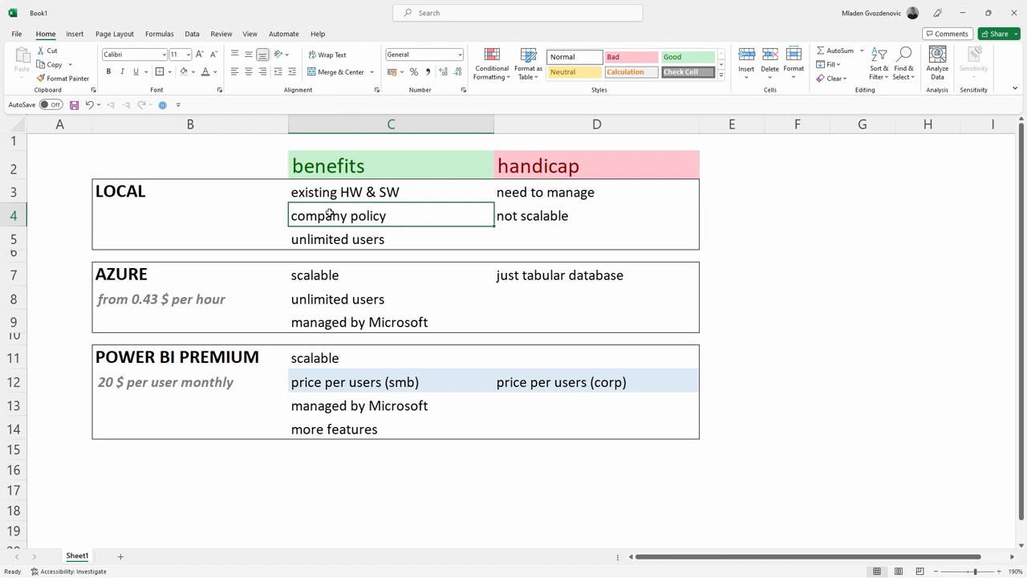
pyautogui.click(392, 237)
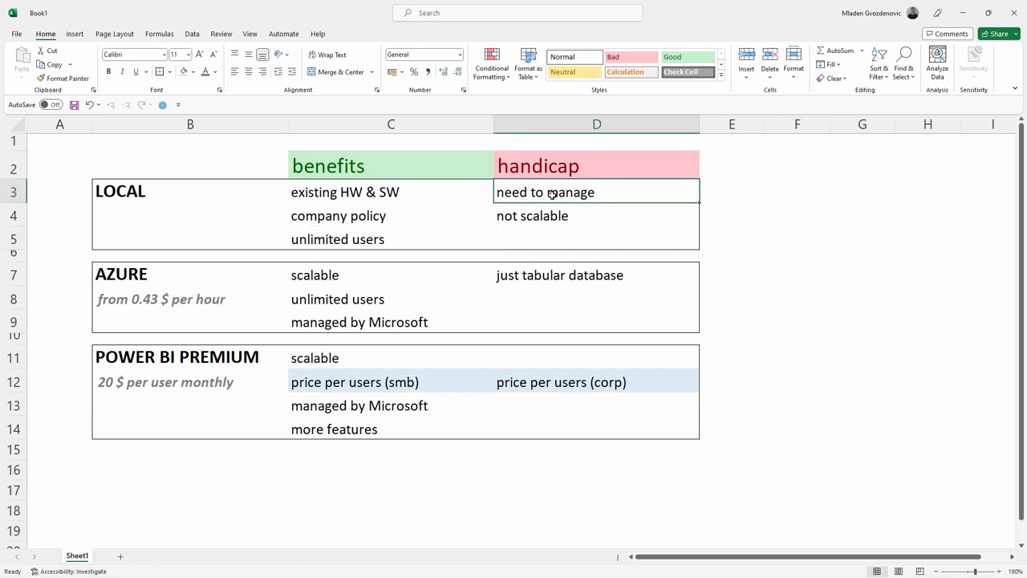
pyautogui.moveTo(545, 206)
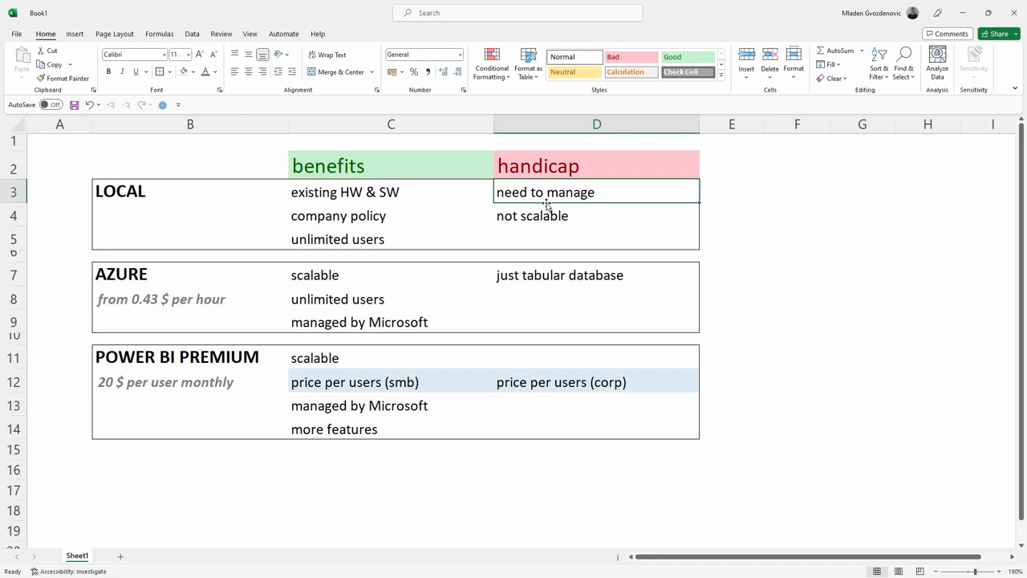
pyautogui.click(597, 215)
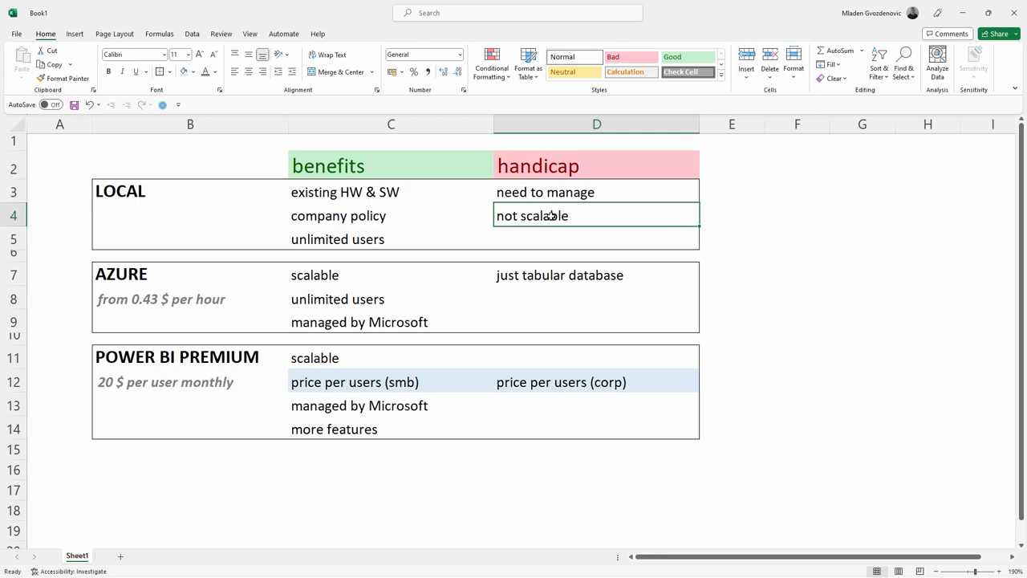
pyautogui.moveTo(183, 276)
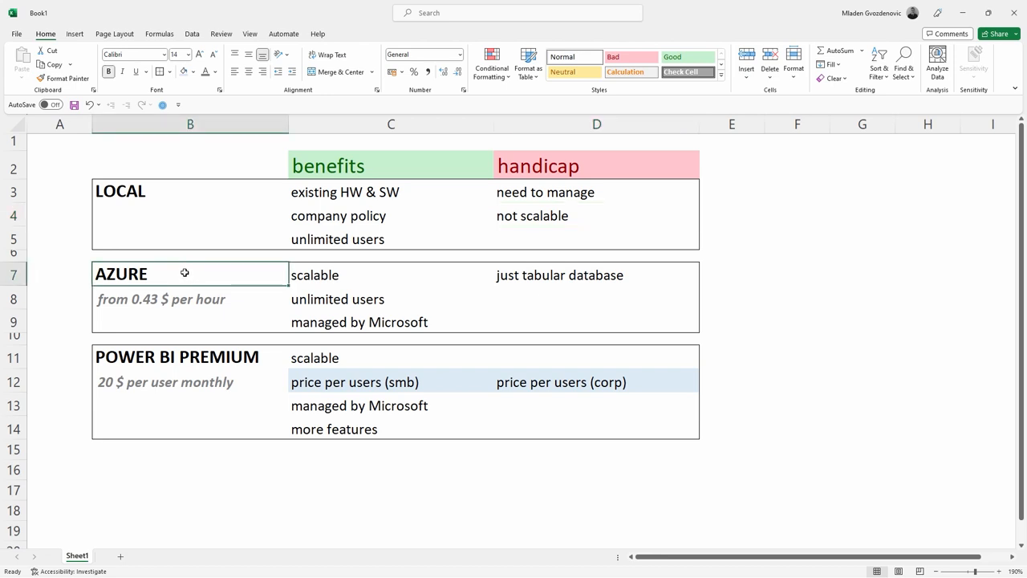
pyautogui.click(189, 298)
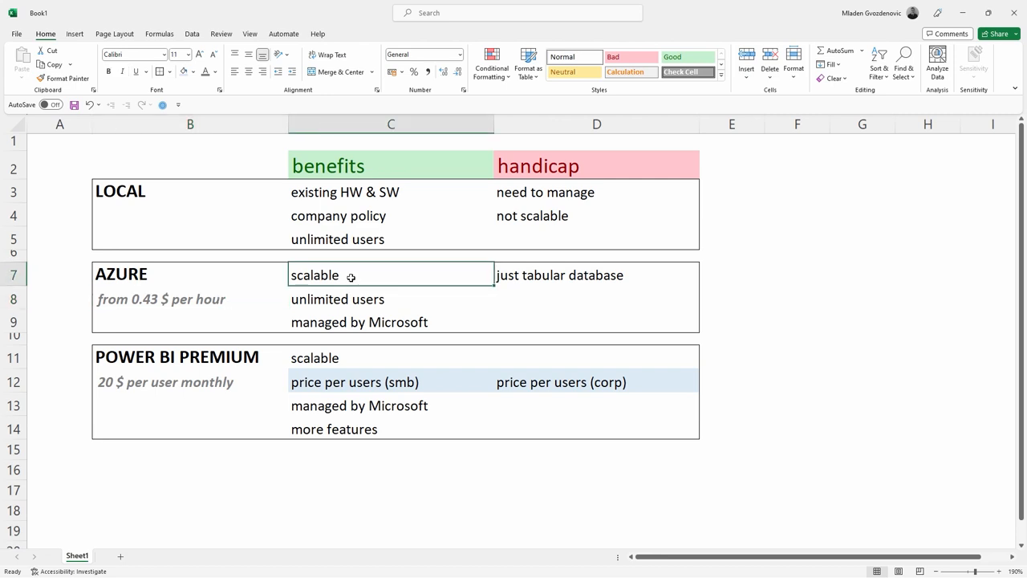
pyautogui.moveTo(348, 322)
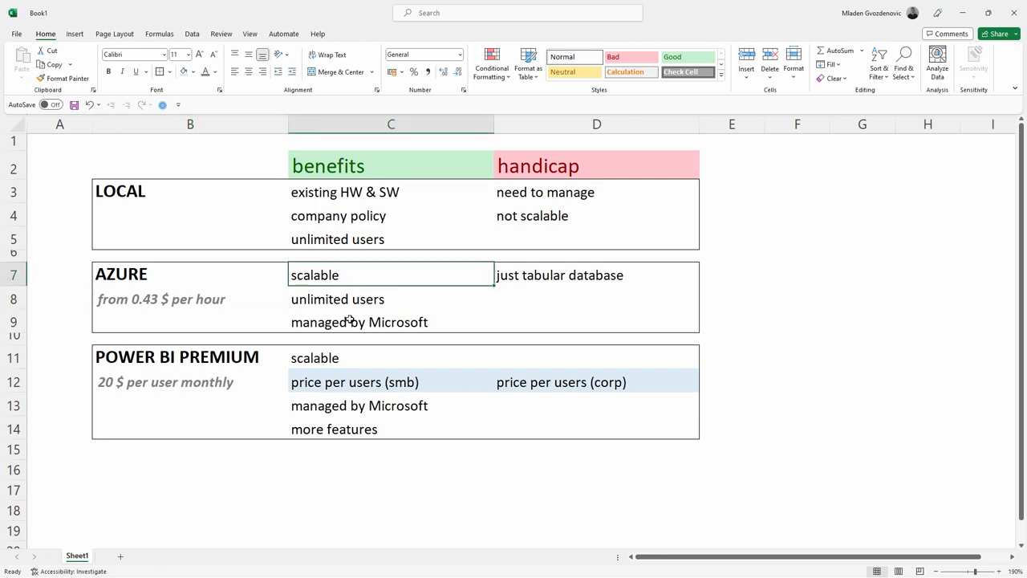
pyautogui.click(392, 321)
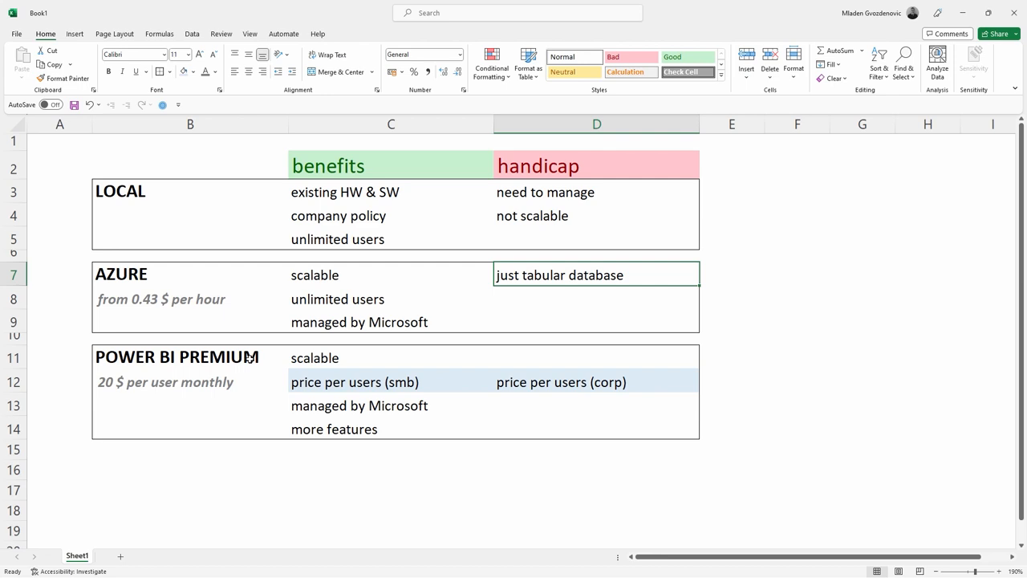
pyautogui.click(190, 356)
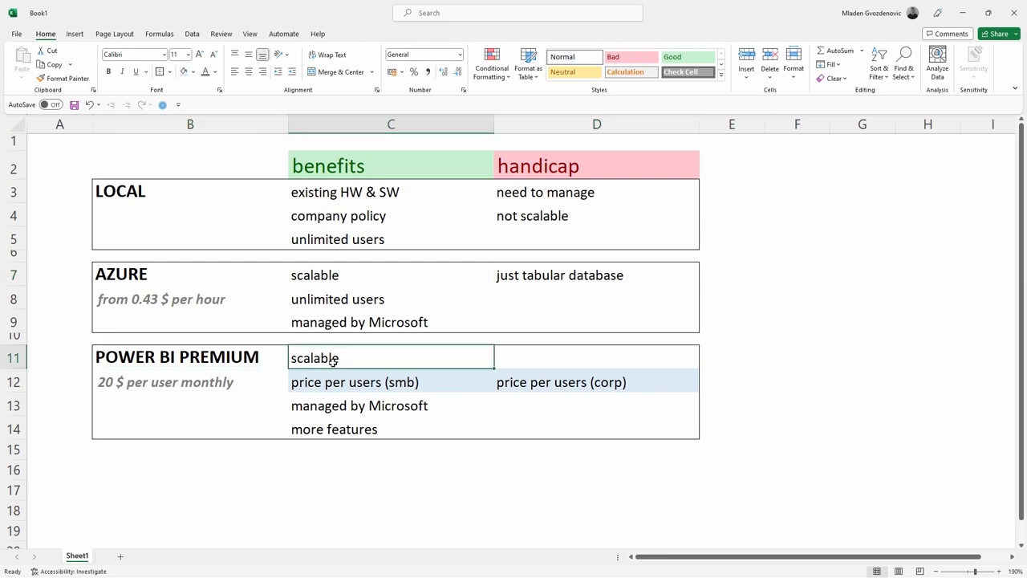
pyautogui.click(392, 404)
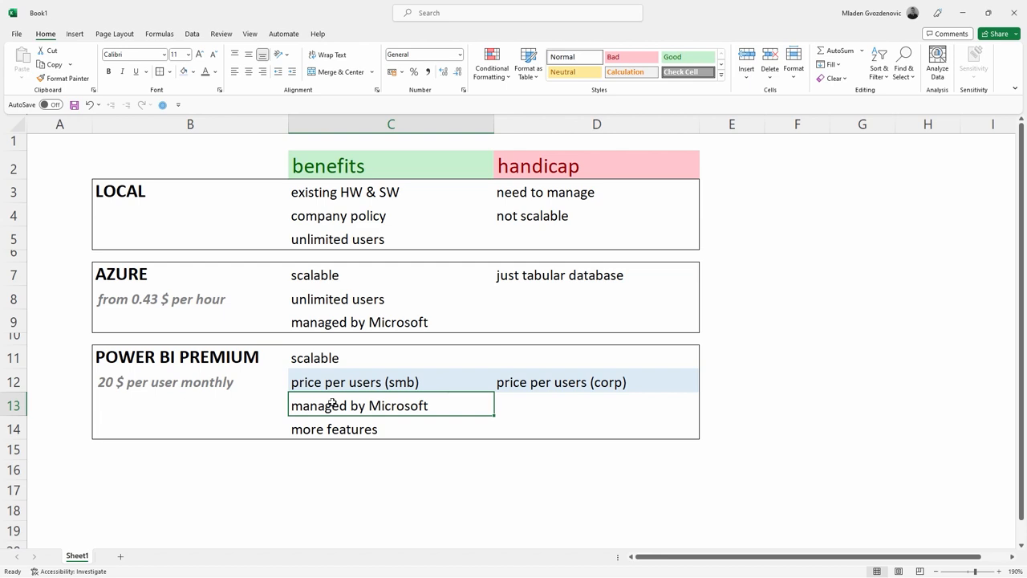
pyautogui.moveTo(150, 382)
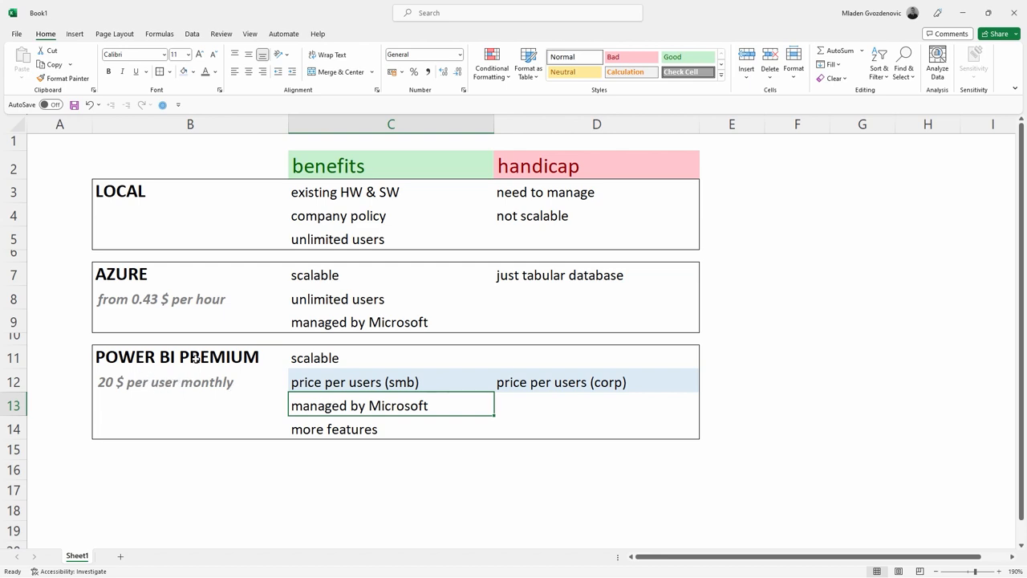
pyautogui.moveTo(172, 382)
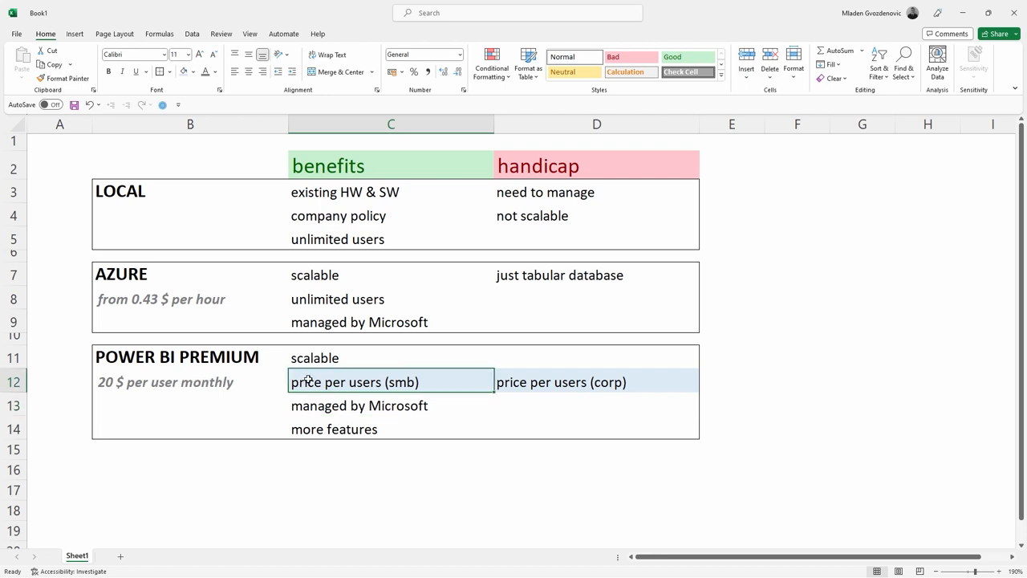
pyautogui.moveTo(321, 382)
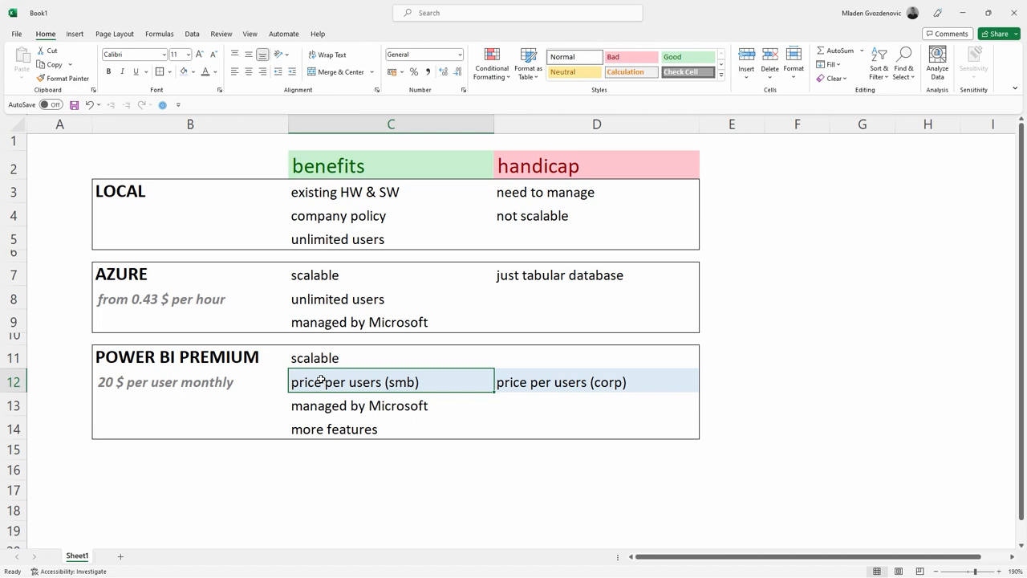
pyautogui.moveTo(323, 381)
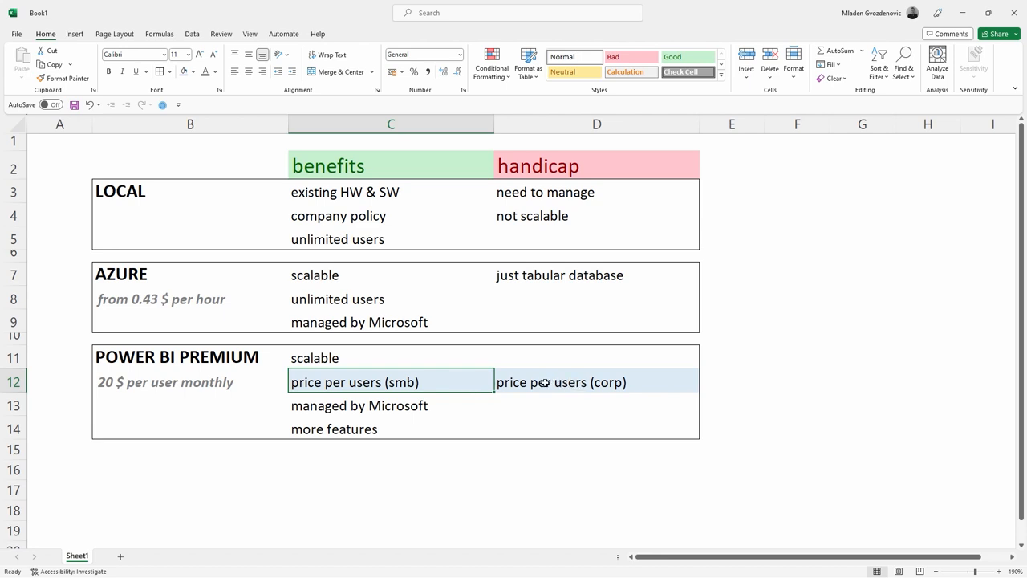
pyautogui.moveTo(349, 419)
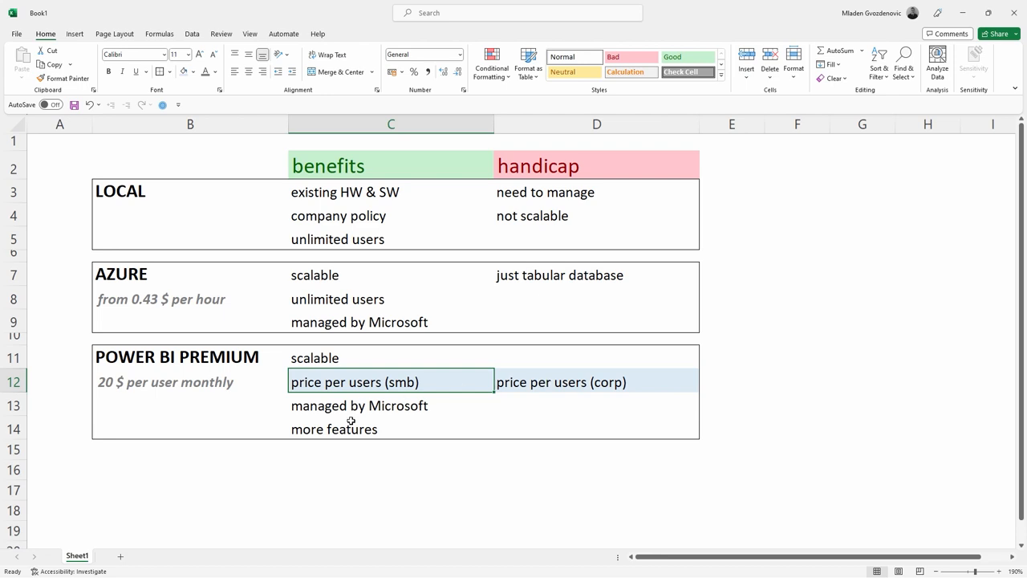
pyautogui.moveTo(356, 430)
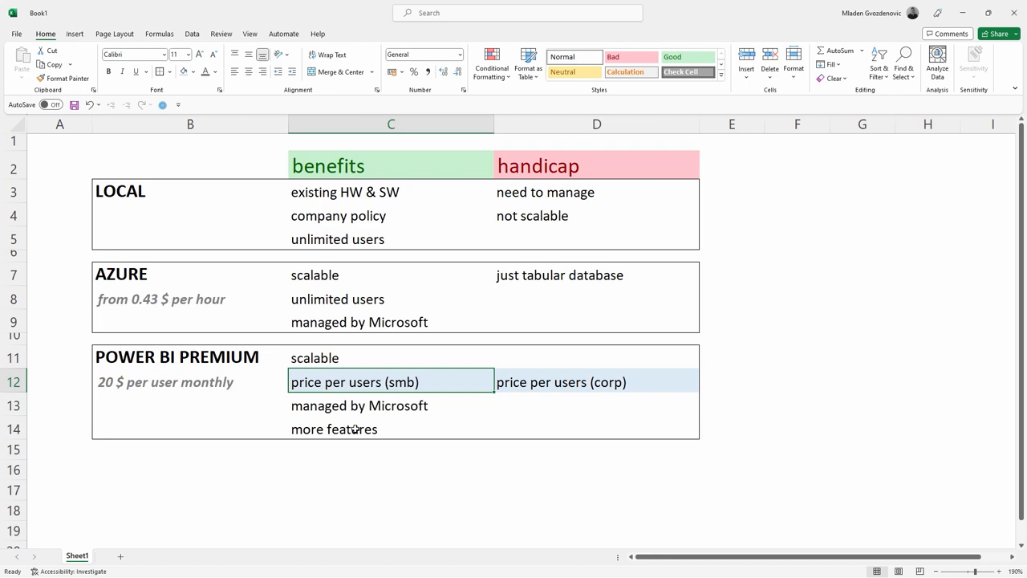
pyautogui.click(334, 428)
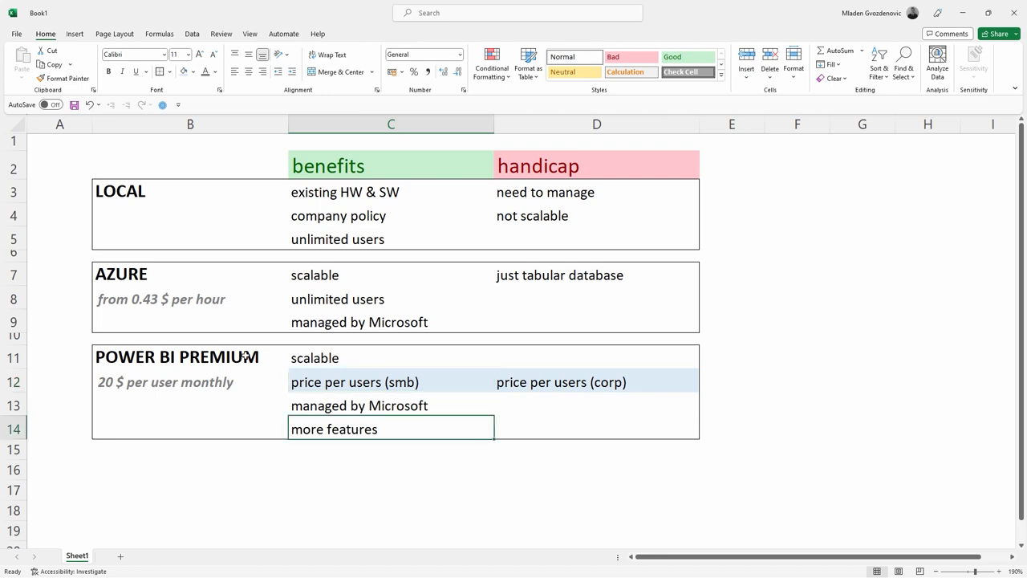
pyautogui.moveTo(484, 332)
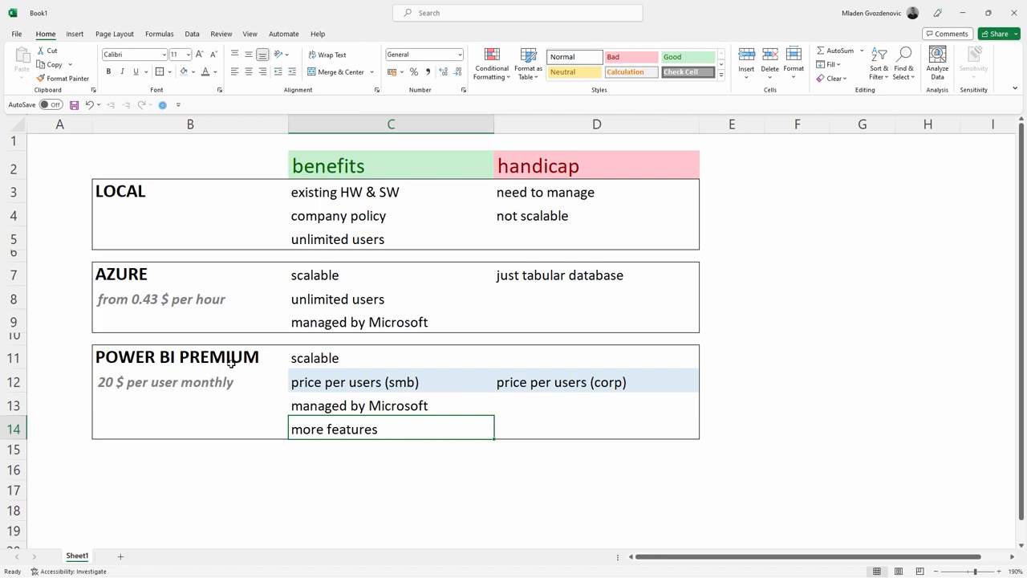
pyautogui.moveTo(353, 414)
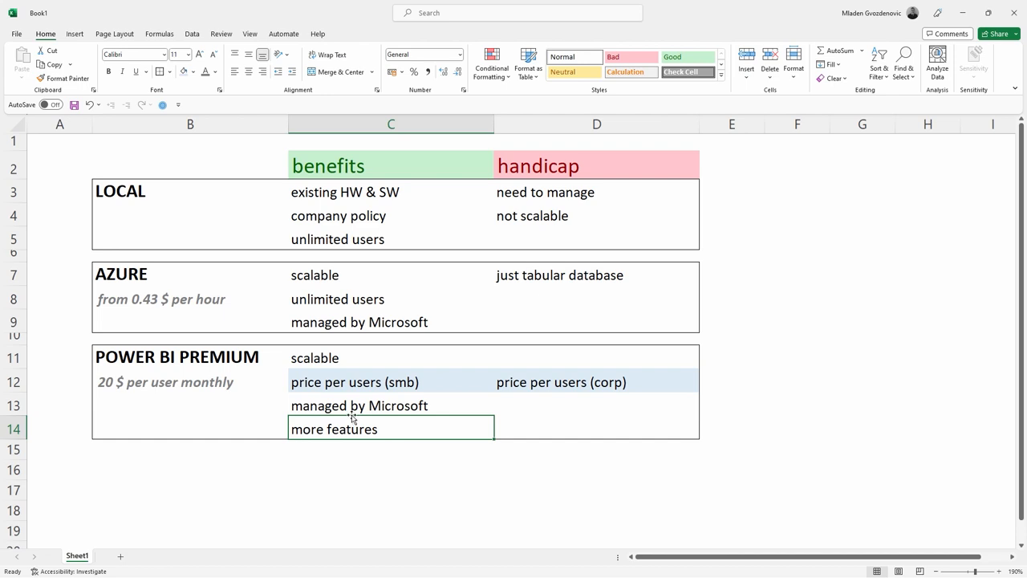
pyautogui.moveTo(343, 404)
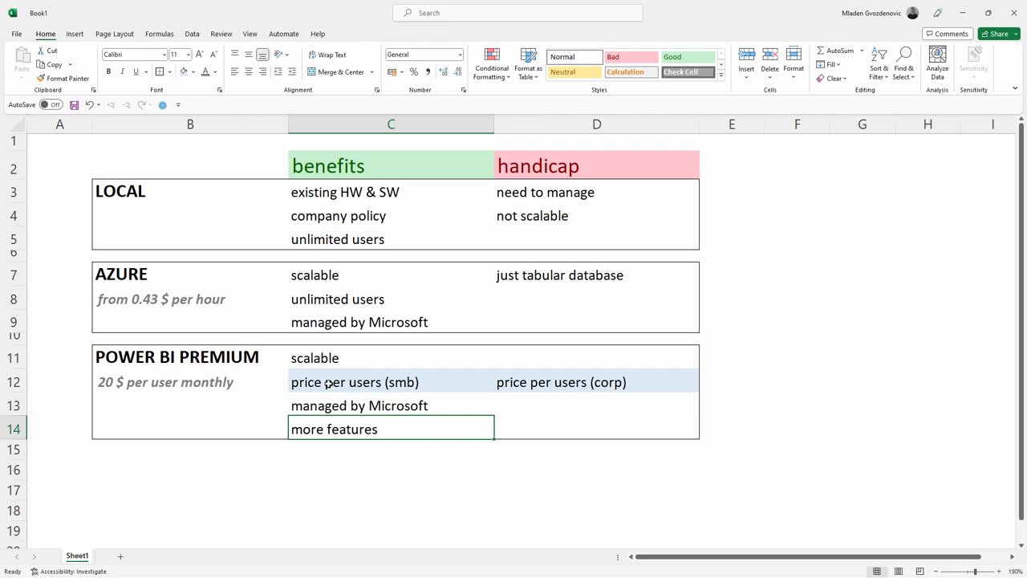
pyautogui.moveTo(314, 356); pyautogui.dragTo(333, 429)
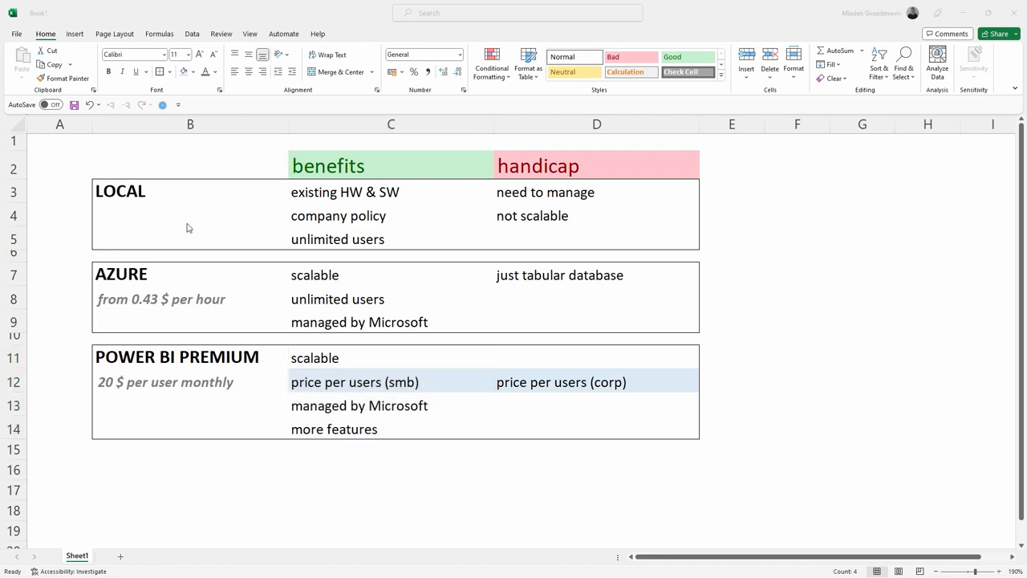
pyautogui.moveTo(379, 393)
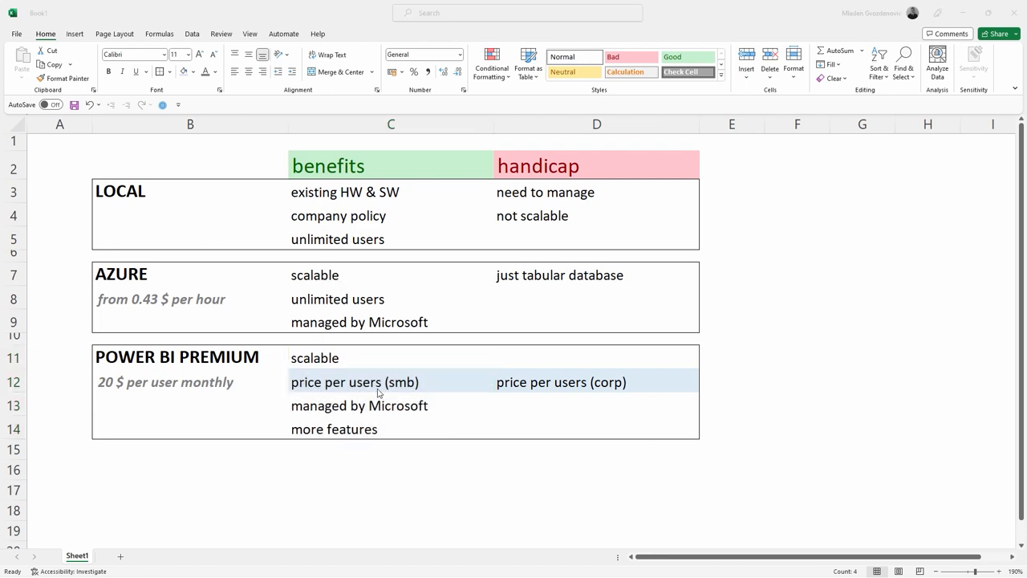
pyautogui.moveTo(199, 211)
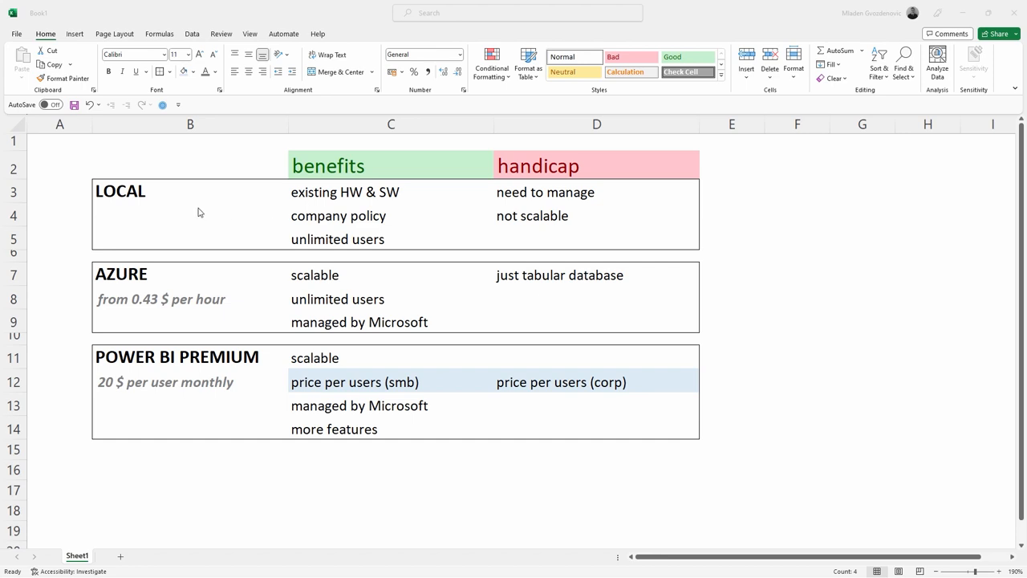
pyautogui.moveTo(202, 214)
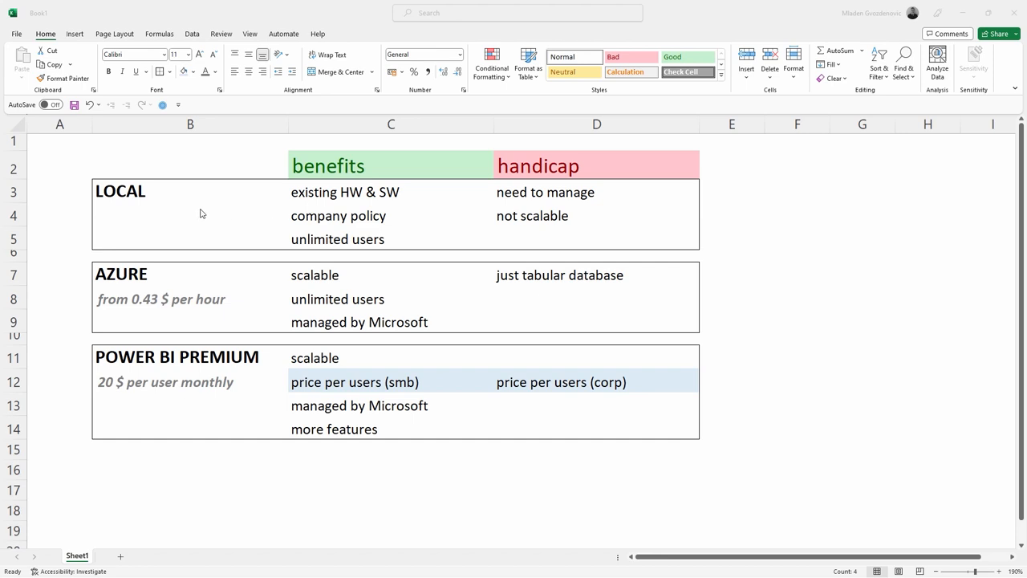
pyautogui.moveTo(171, 269)
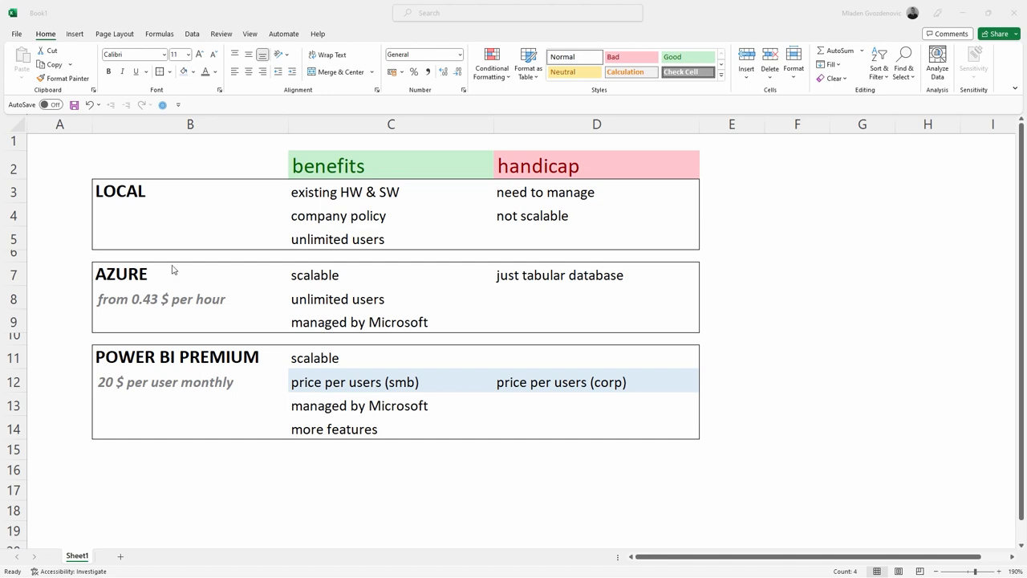
pyautogui.moveTo(237, 383)
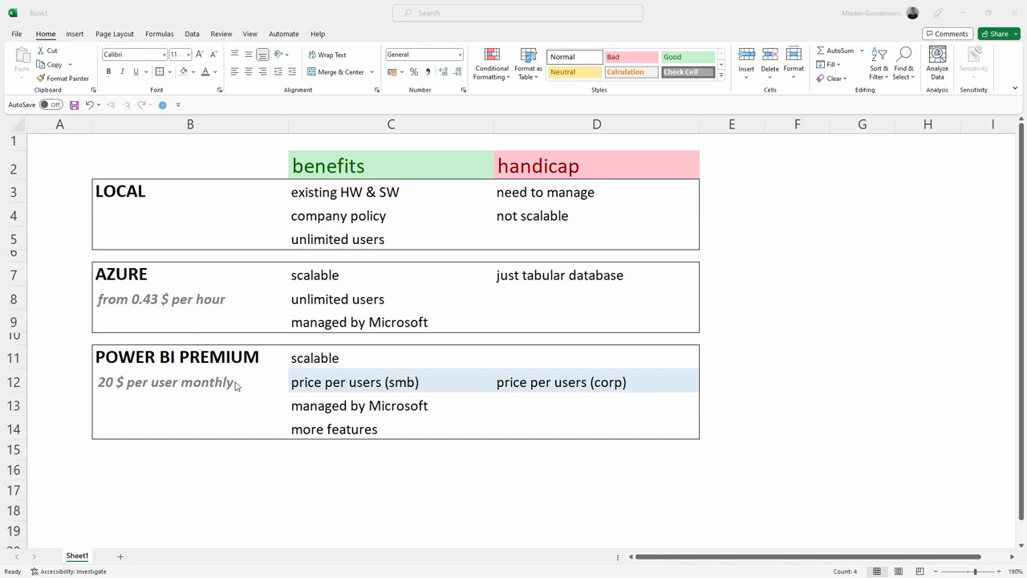